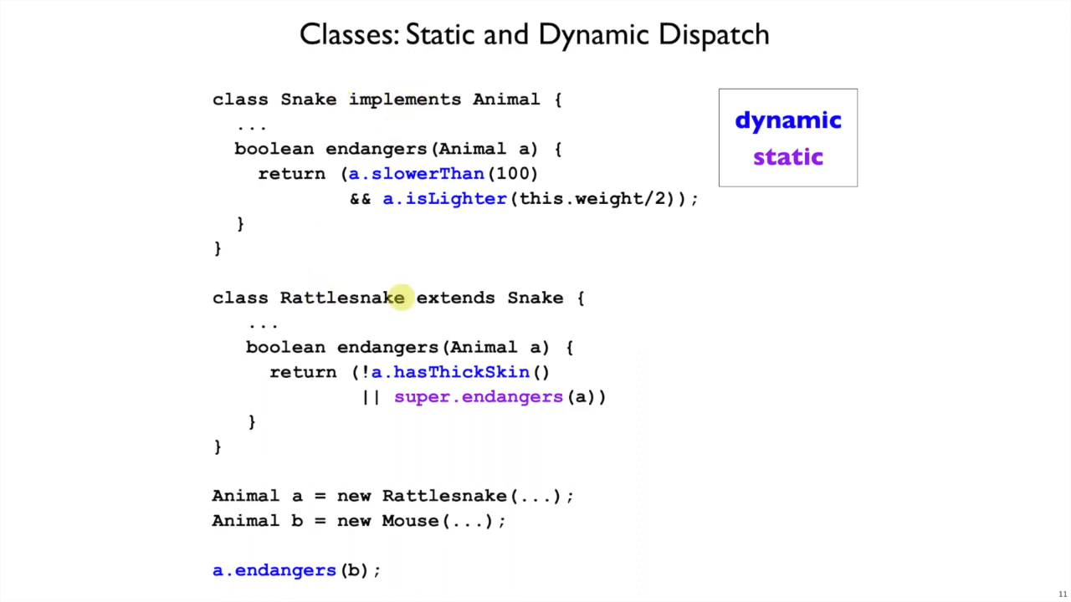
{"action": "mouse_move", "coordinate": [385, 372]}
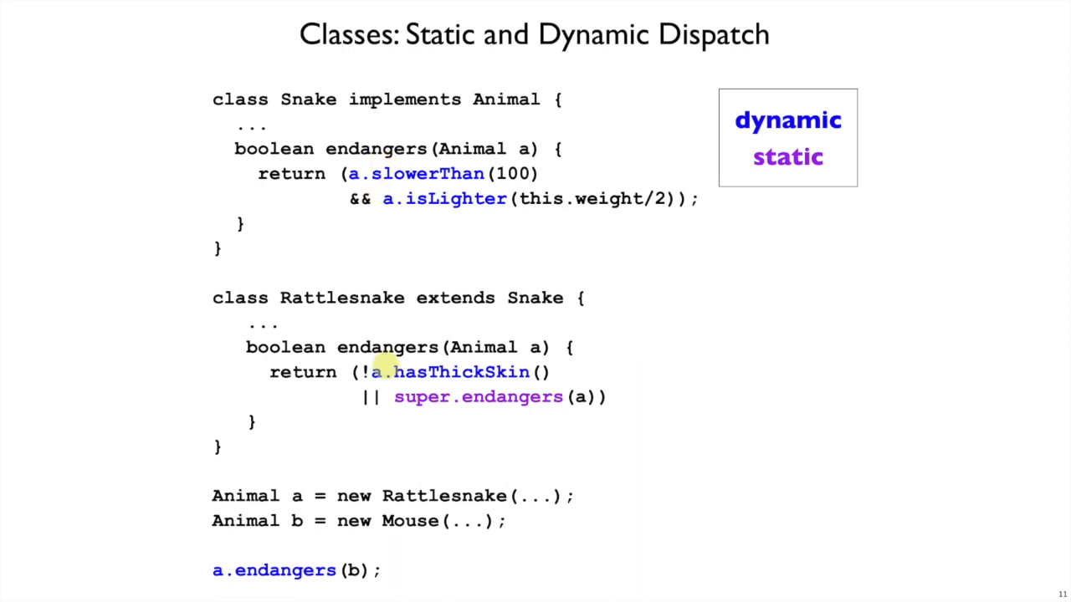
{"action": "mouse_move", "coordinate": [448, 403]}
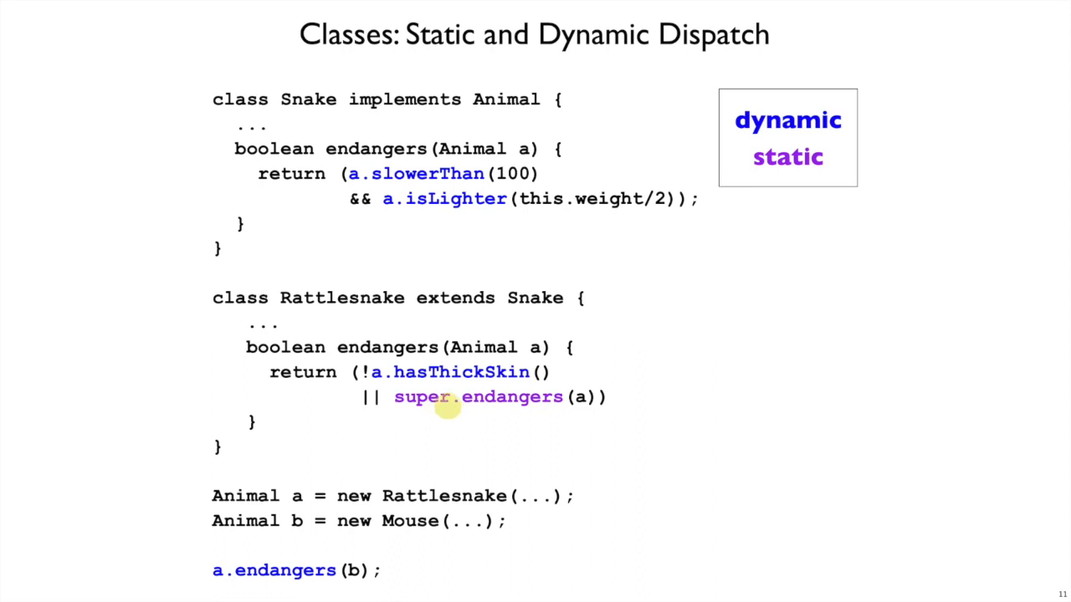
{"action": "mouse_move", "coordinate": [217, 569]}
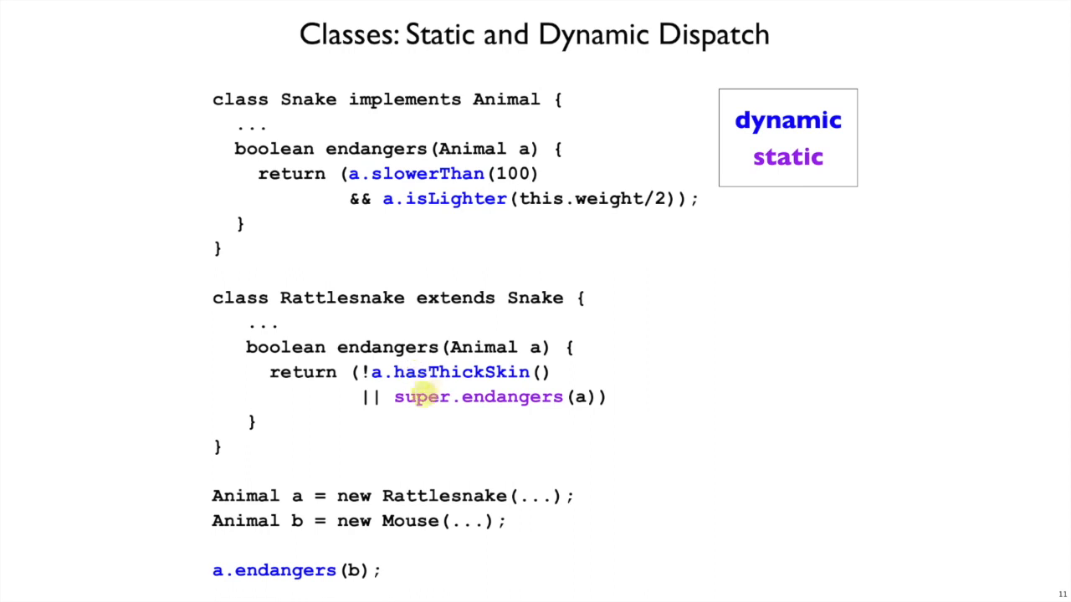
{"action": "mouse_move", "coordinate": [475, 396]}
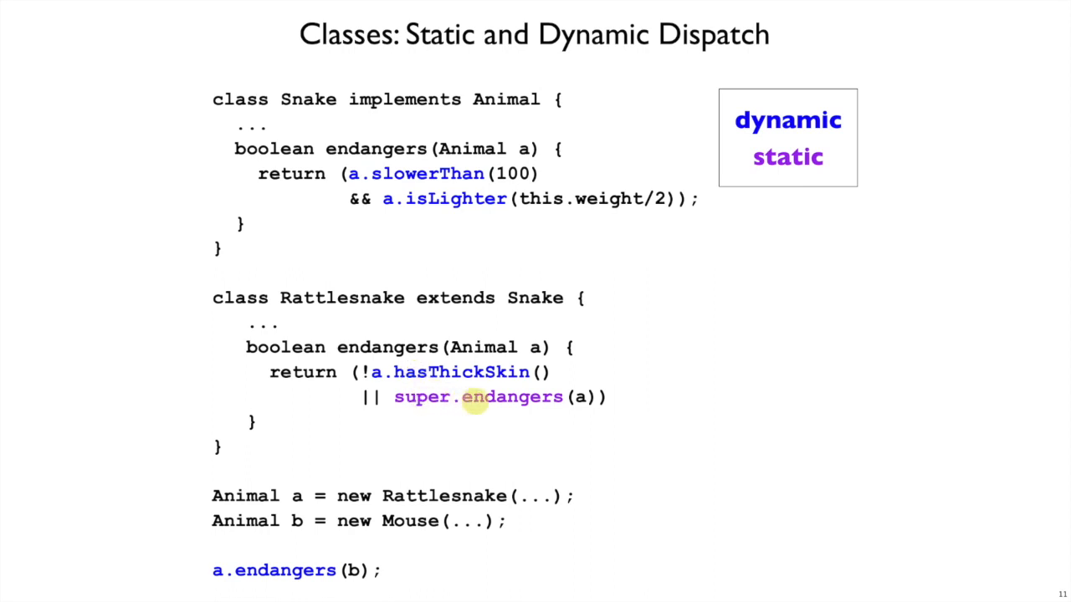